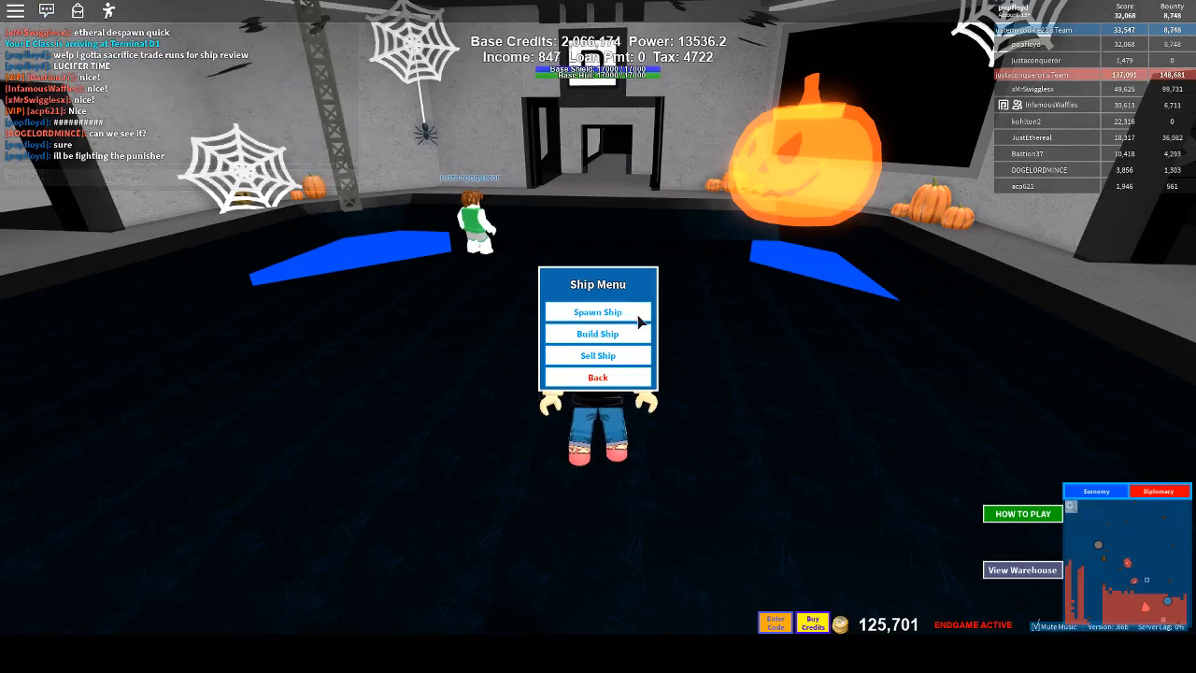
Back out of the Ship Menu so the Roblox settings can be opened
{"action": "left_click", "coordinate": [598, 310]}
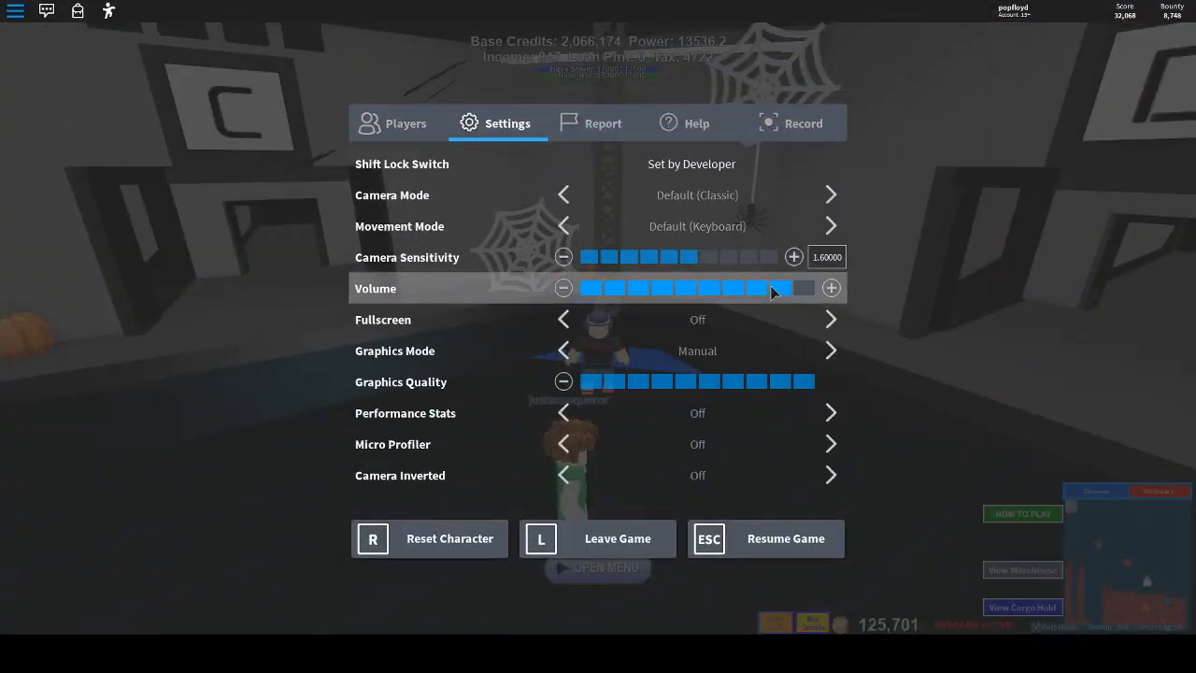
Resume the game from the settings menu and return to piloting the ship
{"action": "left_click", "coordinate": [766, 538]}
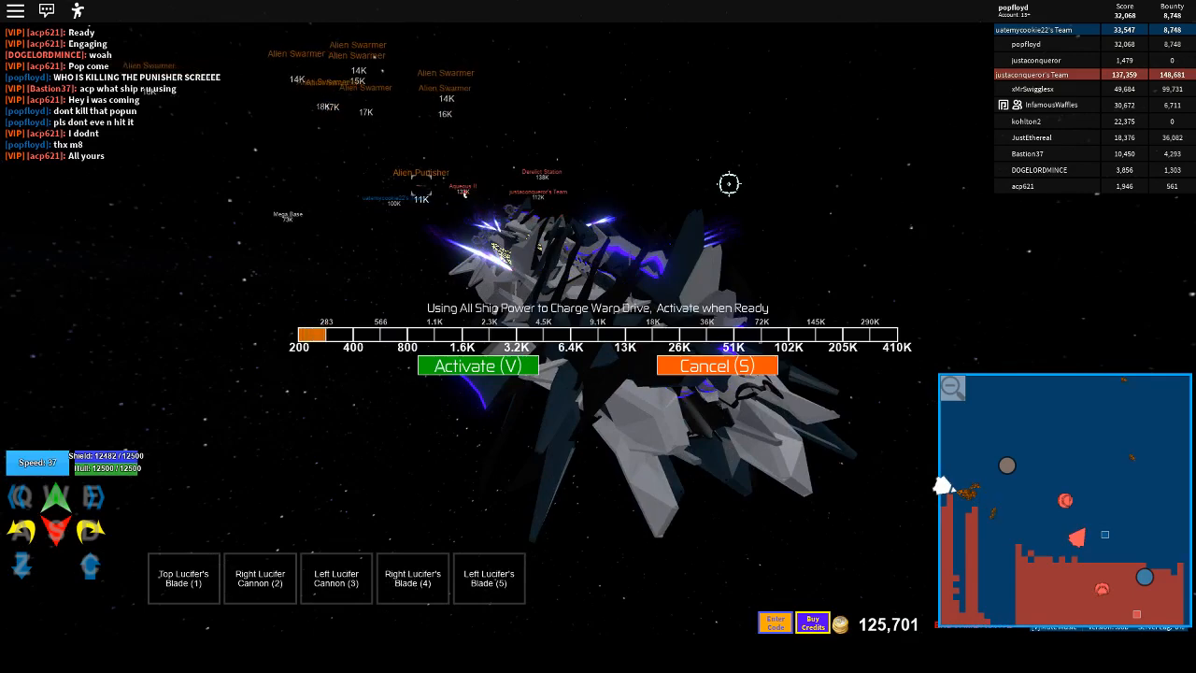
Activate the warp charge so the Lucifer's drive fills to ready
{"action": "left_click", "coordinate": [479, 365]}
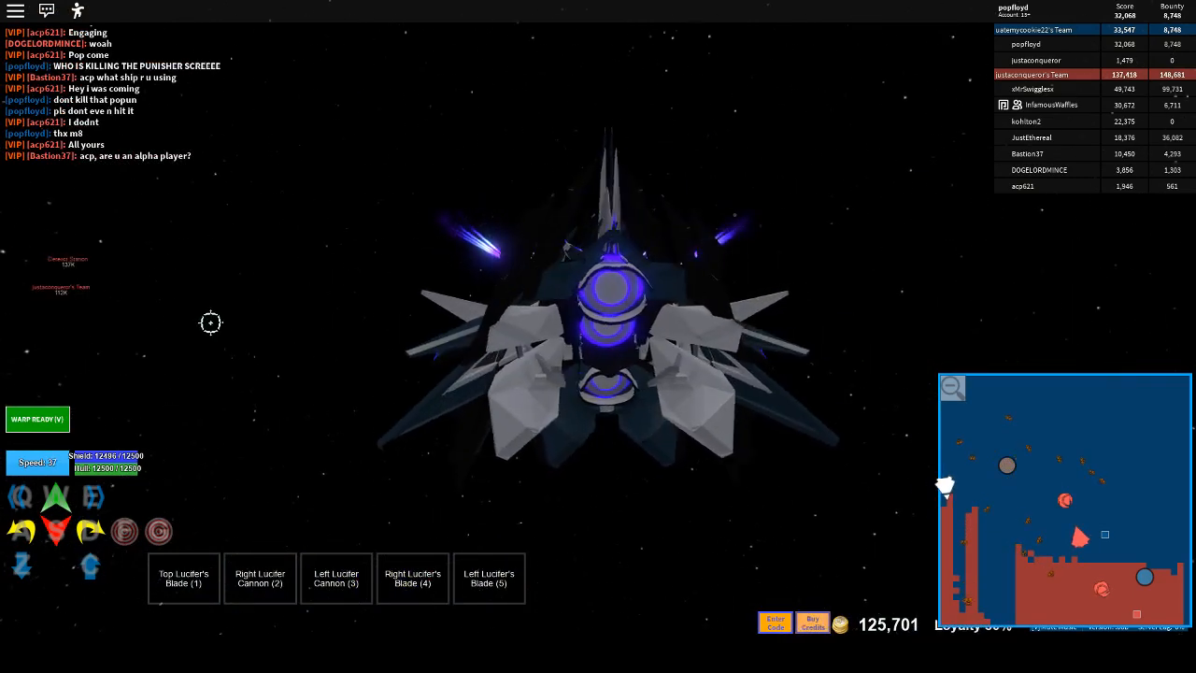
Fire the Lucifer's blades and cannons at the Alien Punisher
{"action": "key", "text": "v"}
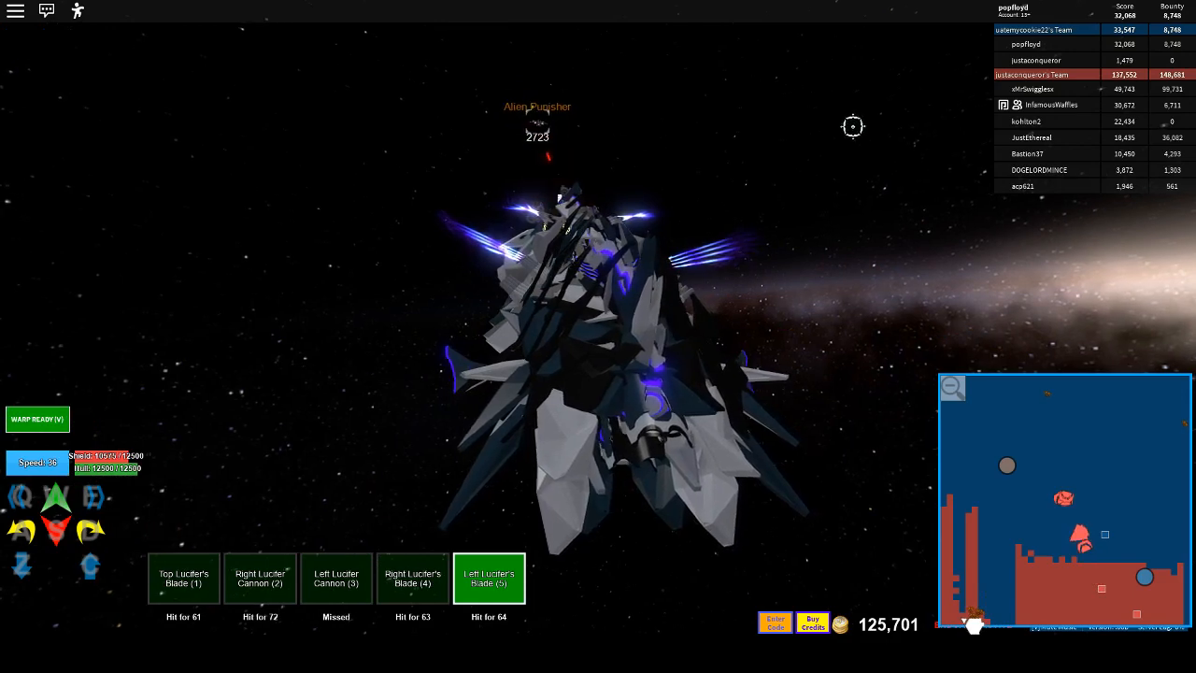
Keep the weapons firing on the Alien Punisher as it weakens
{"action": "key", "text": "v"}
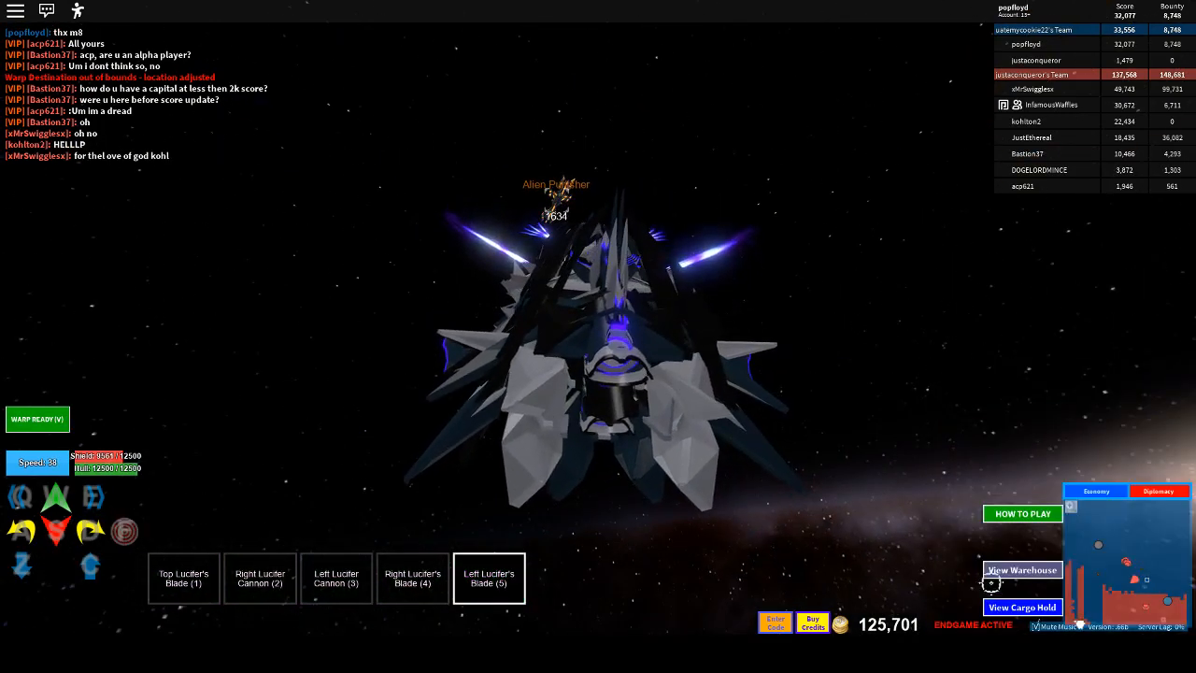
Check the cargo hold, then loot the Wreck of Alien Punisher for its salvage
{"action": "left_click", "coordinate": [1023, 608]}
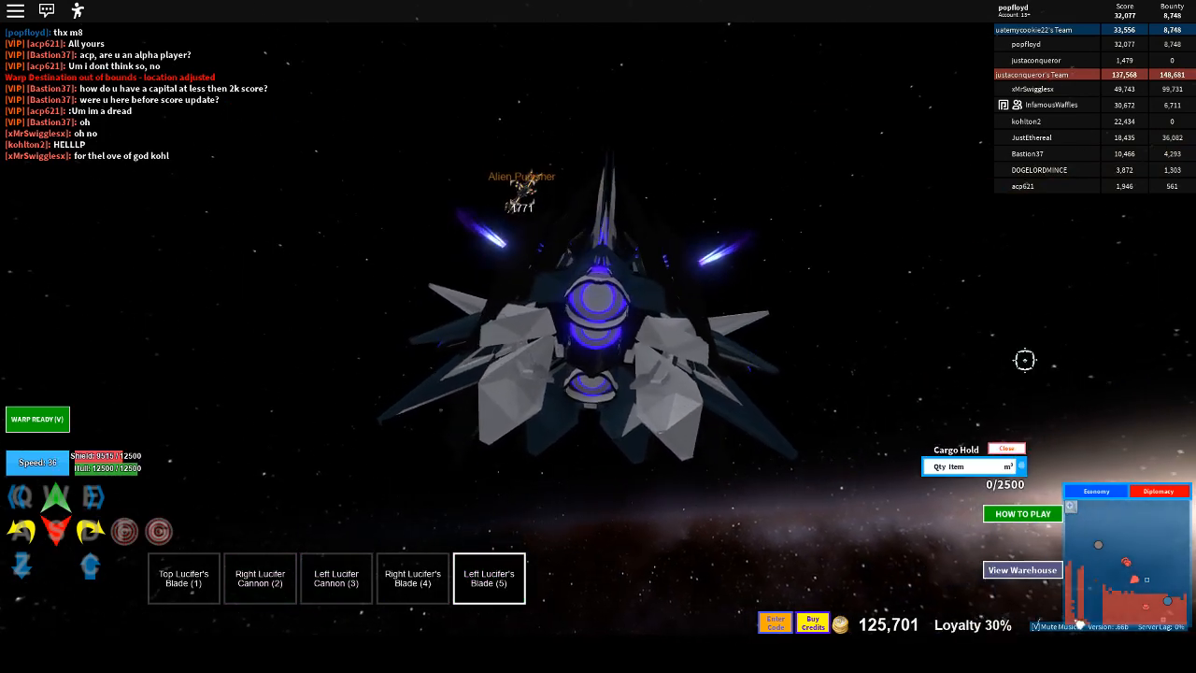
{"action": "left_click", "coordinate": [1008, 448]}
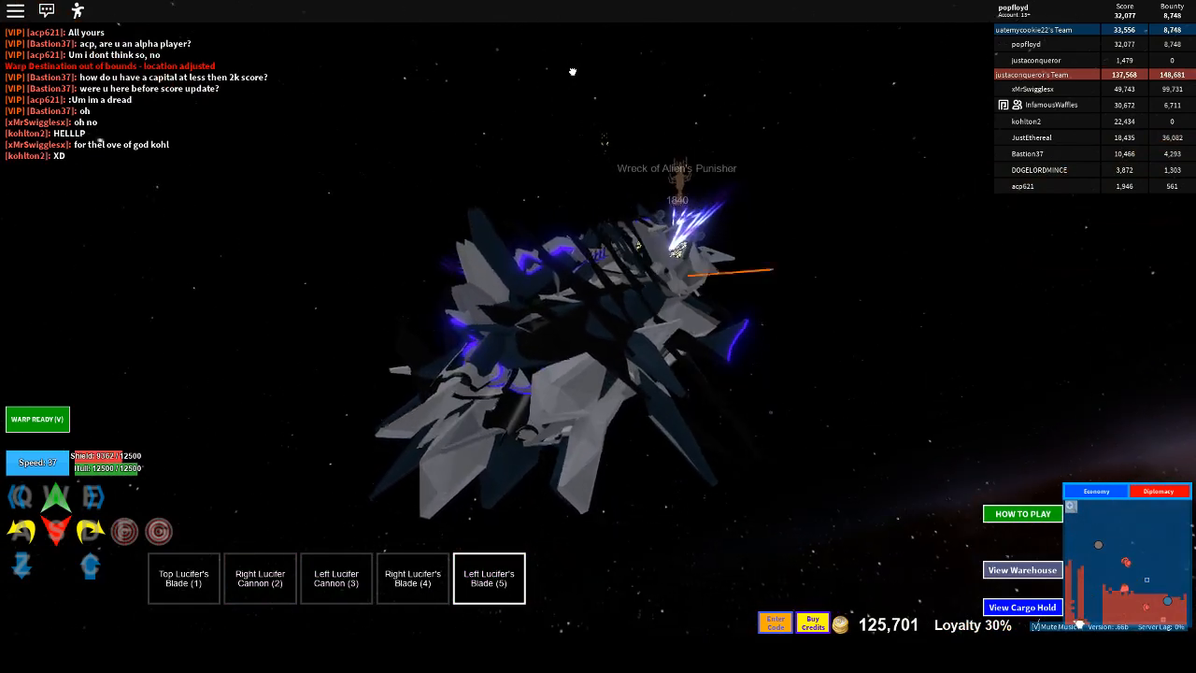
{"action": "left_click", "coordinate": [37, 419]}
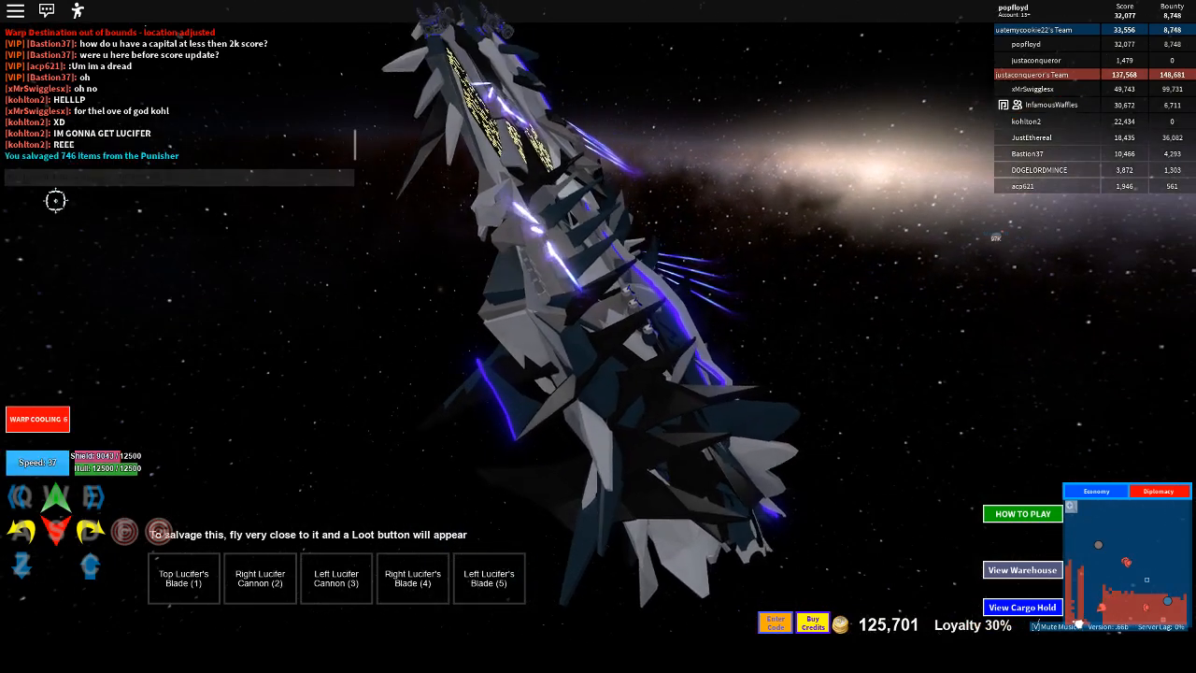
Review the cargo hold at 2332.25 of 2500, then engage the incoming Alien Swarmers
{"action": "left_click", "coordinate": [1022, 606]}
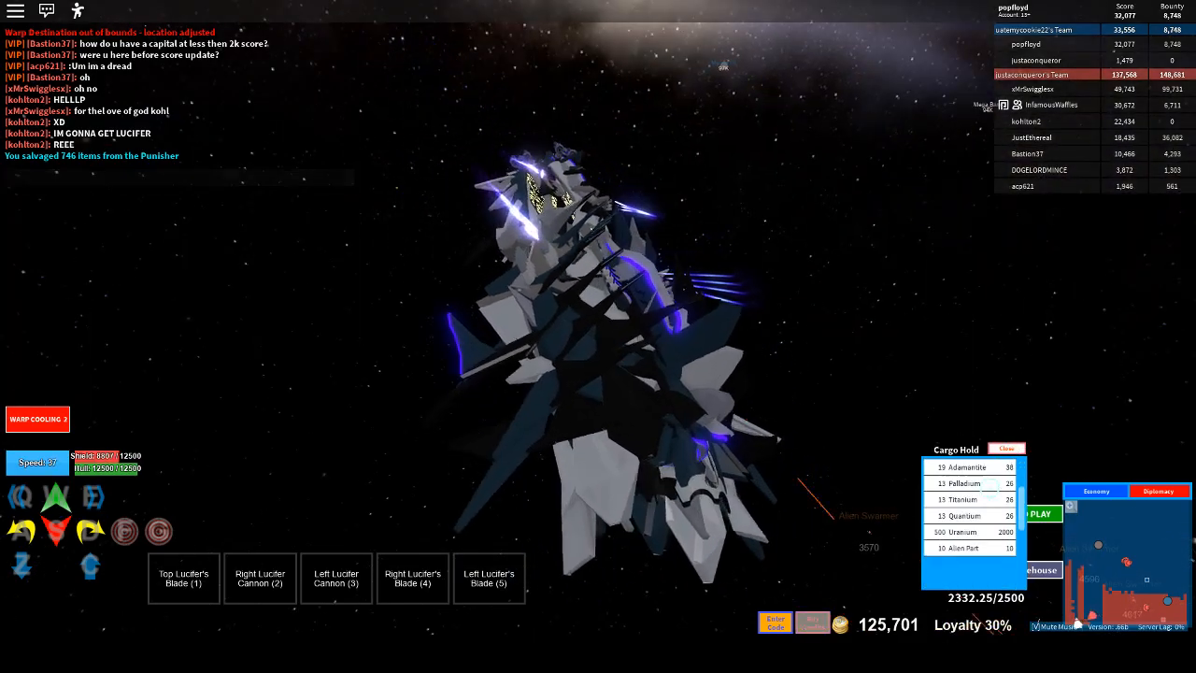
{"action": "left_click", "coordinate": [1006, 449]}
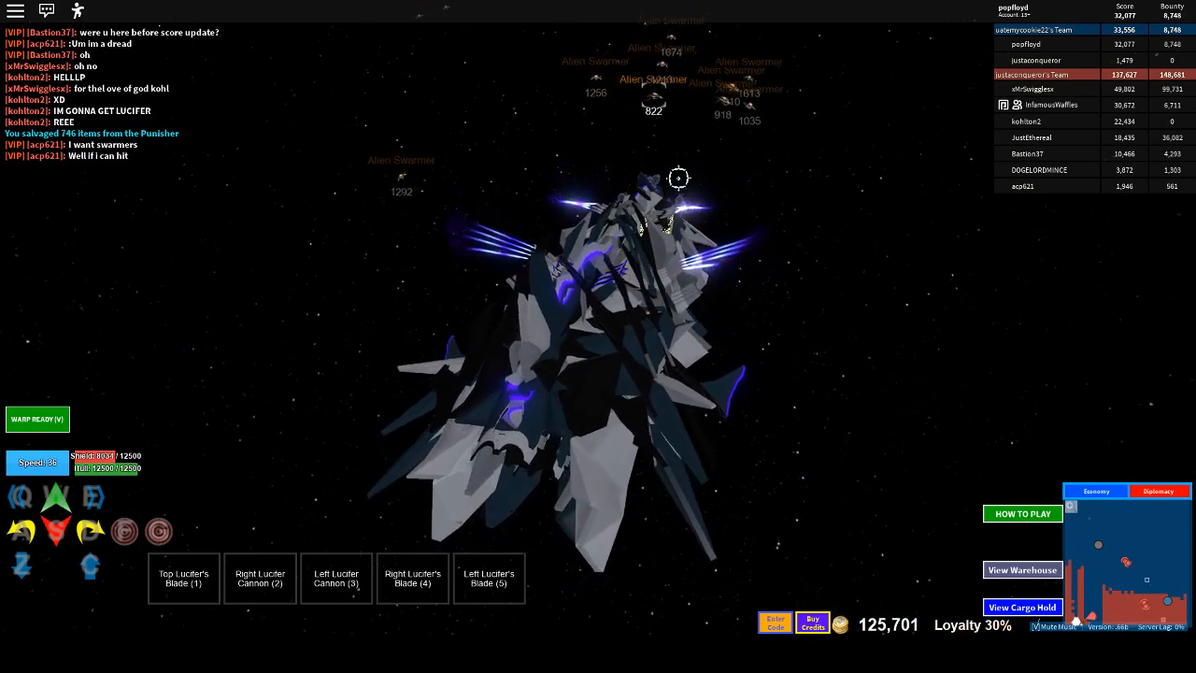
{"action": "left_click", "coordinate": [490, 578]}
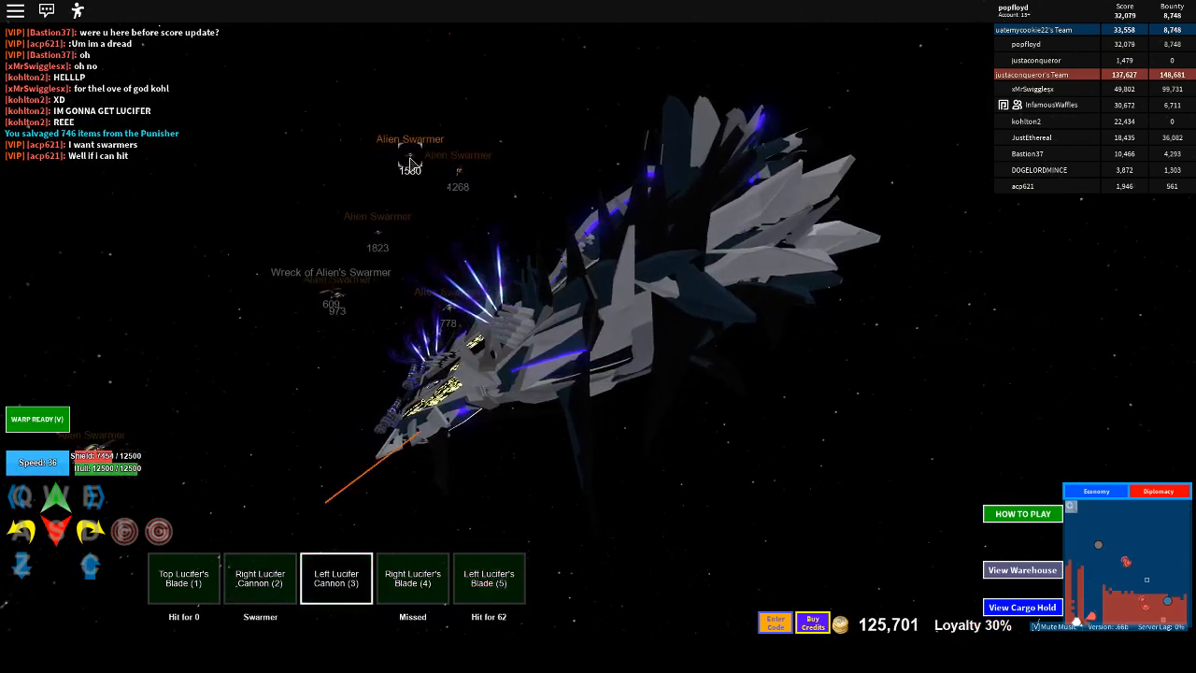
Keep the Lucifer's weapon groups firing on the surrounding Alien Swarmers
{"action": "left_click", "coordinate": [489, 577]}
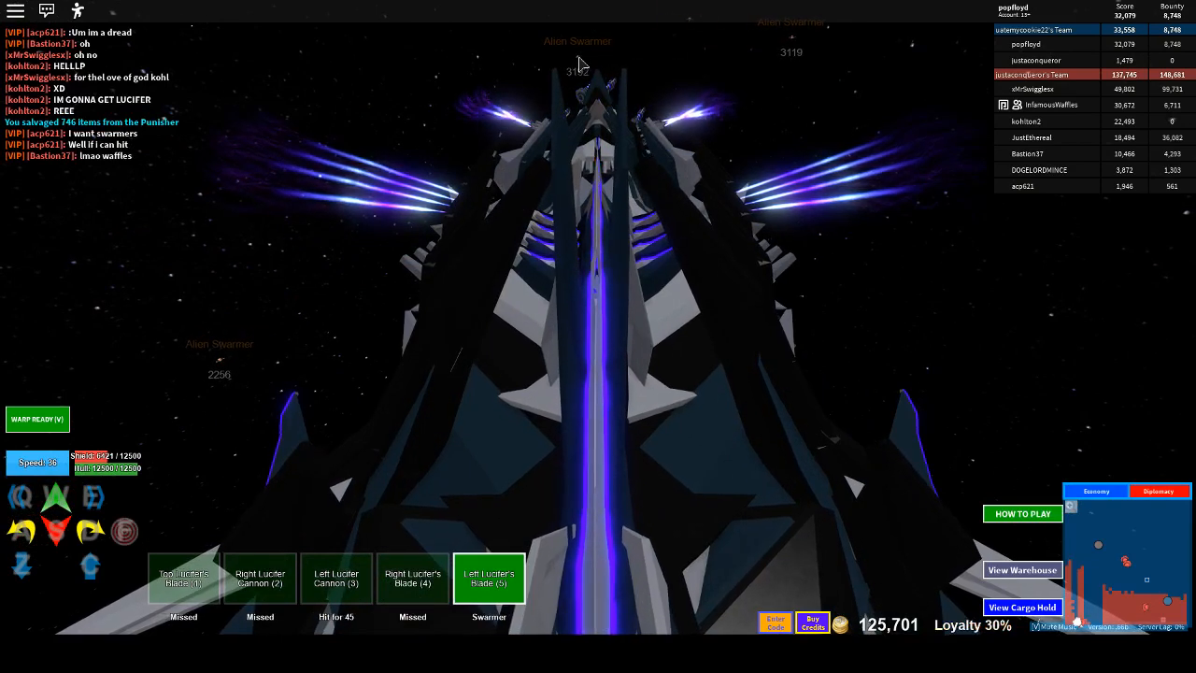
{"action": "left_click", "coordinate": [1095, 490]}
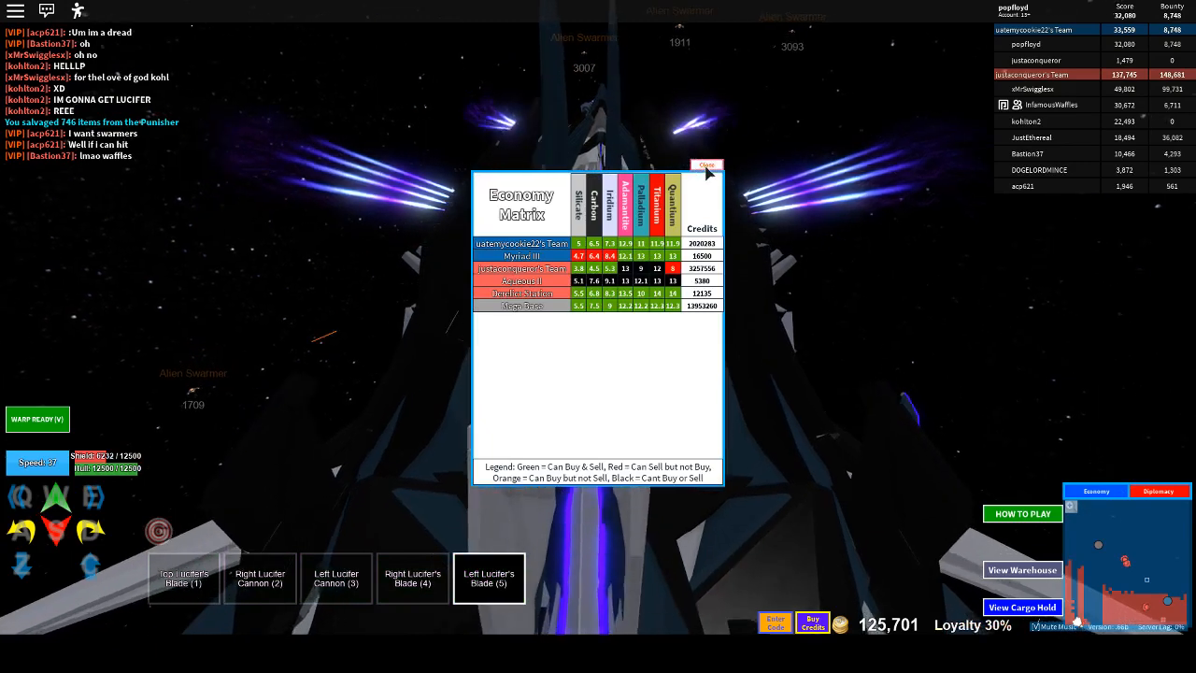
{"action": "left_click", "coordinate": [707, 165]}
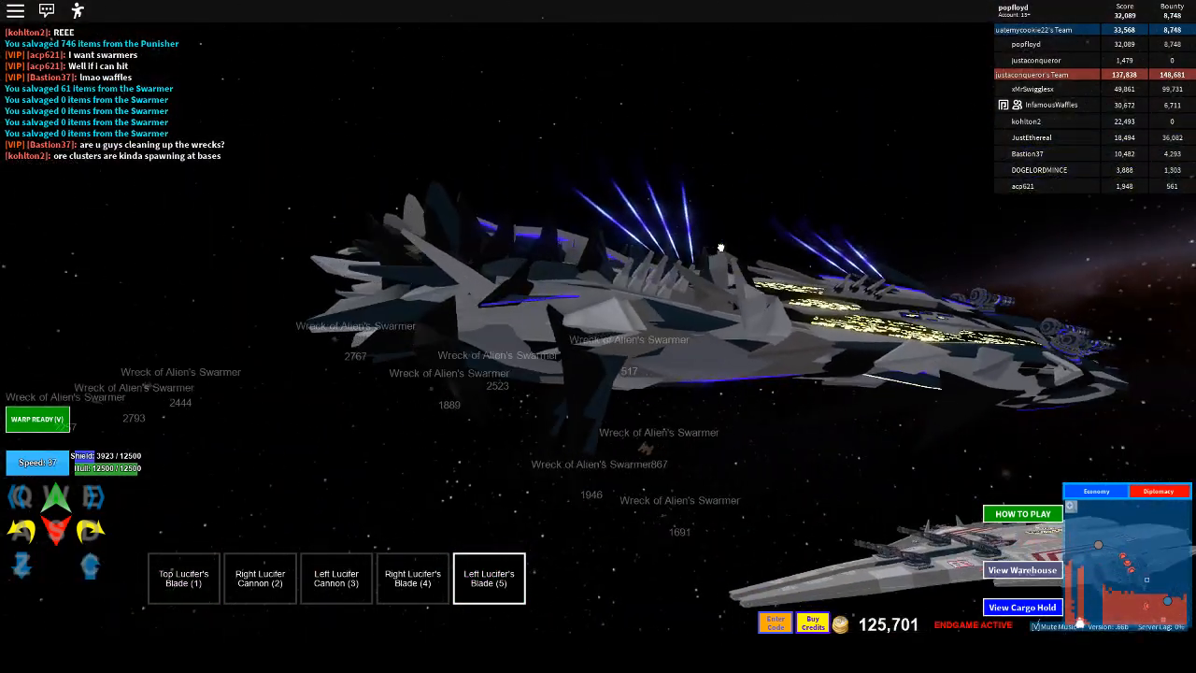
Take a screenshot of the Lucifer supercapital from the Roblox menu's Record tab
{"action": "left_click", "coordinate": [37, 419]}
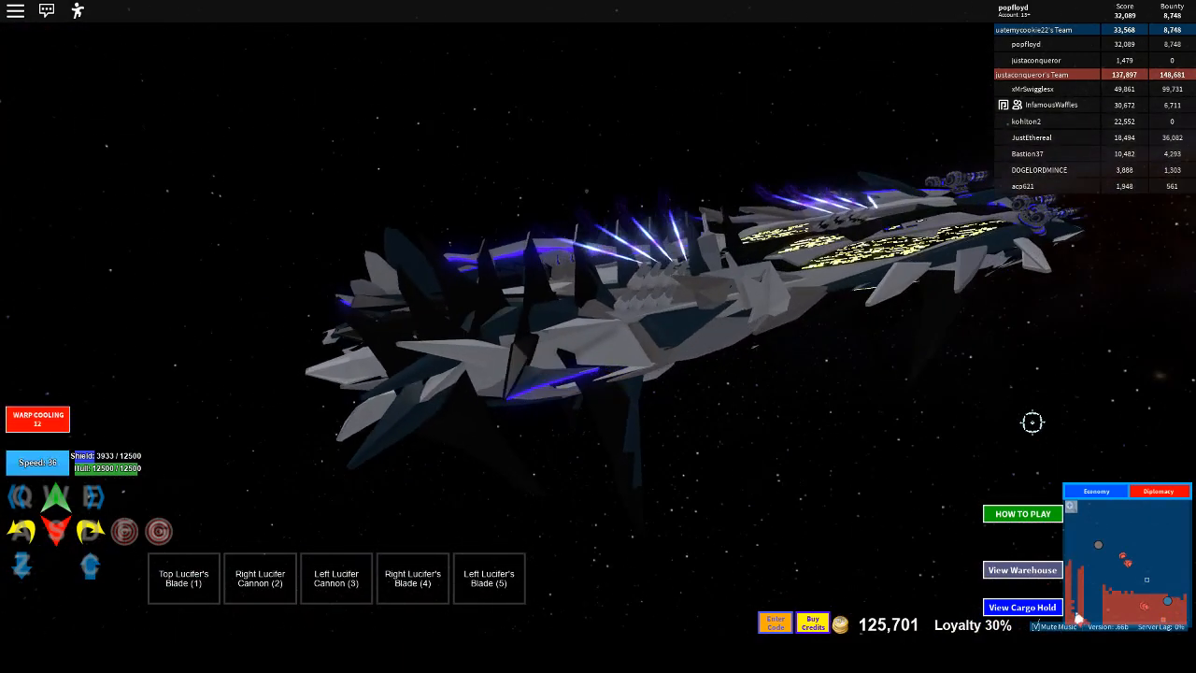
{"action": "left_click", "coordinate": [46, 12]}
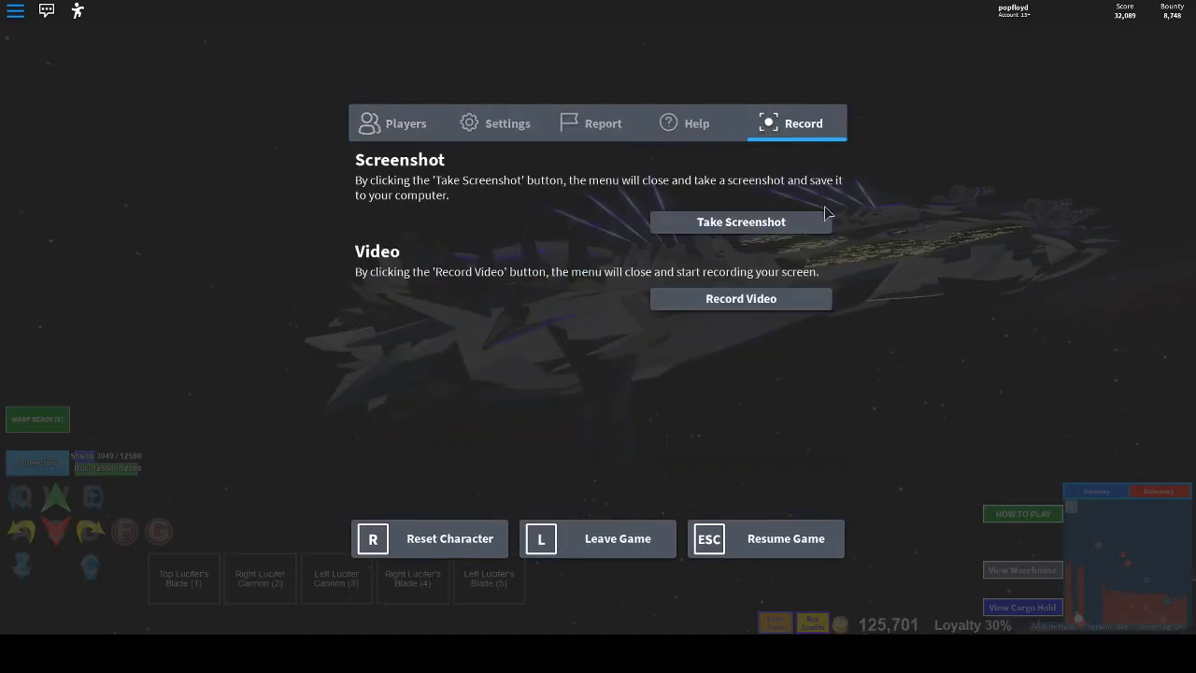
{"action": "left_click", "coordinate": [740, 220]}
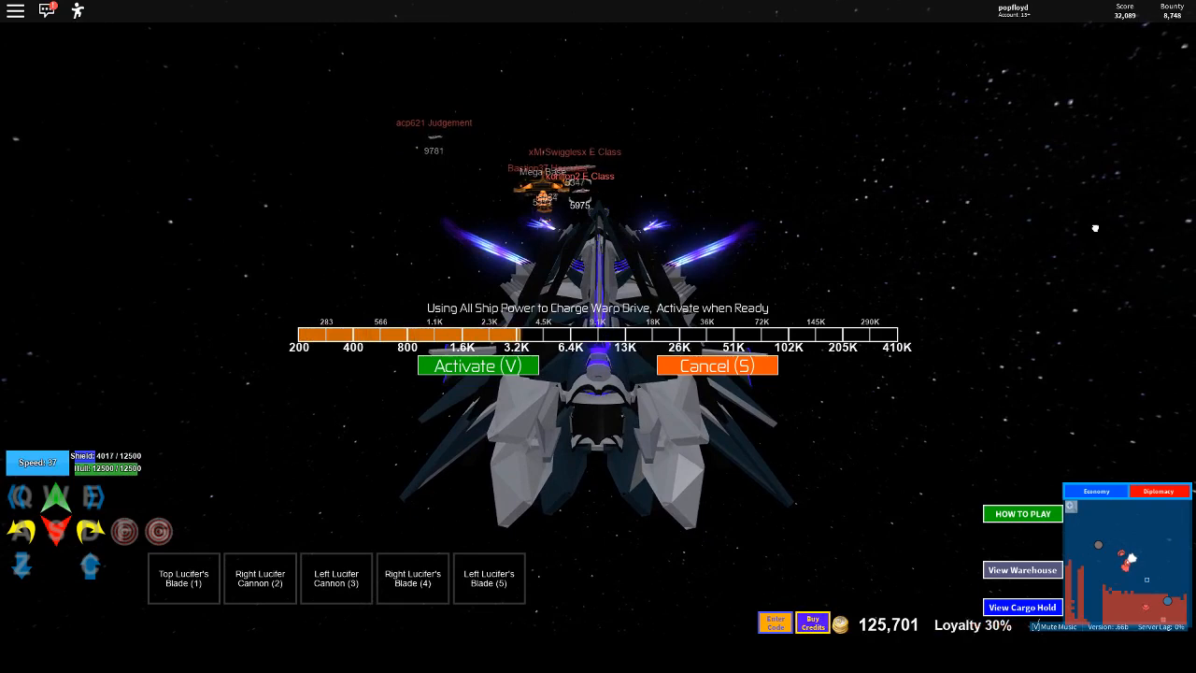
Warp to the orange base, dock the Lucifer, and send the character aboard
{"action": "left_click", "coordinate": [478, 365]}
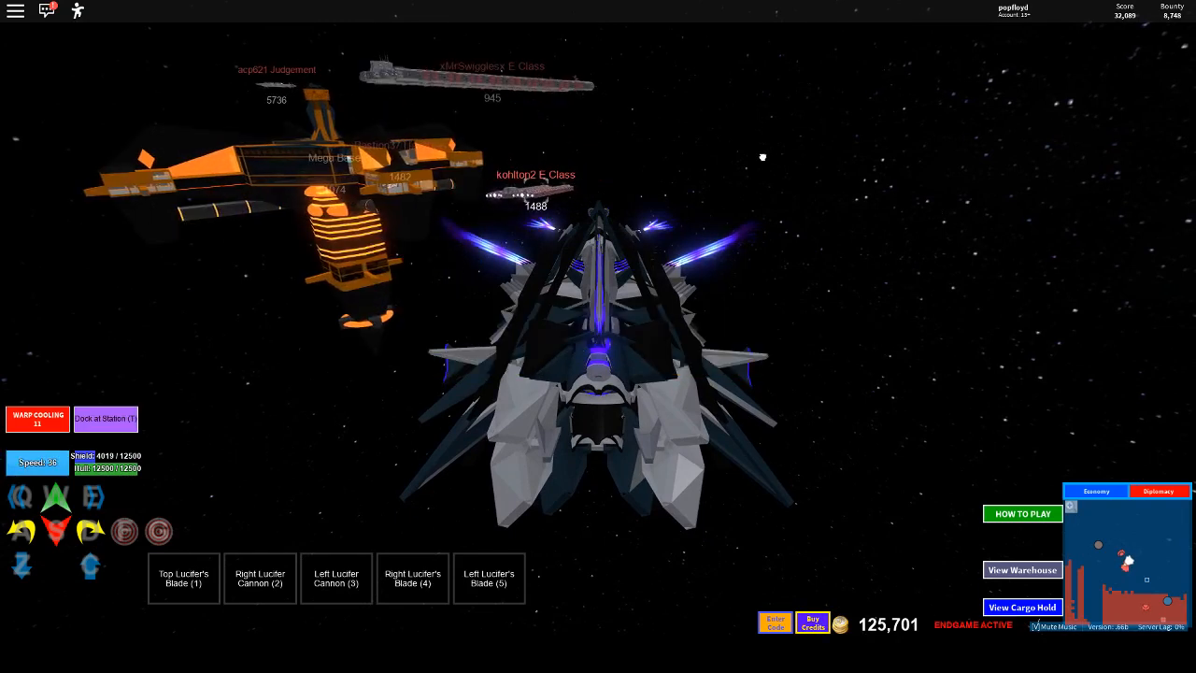
{"action": "left_click", "coordinate": [105, 419]}
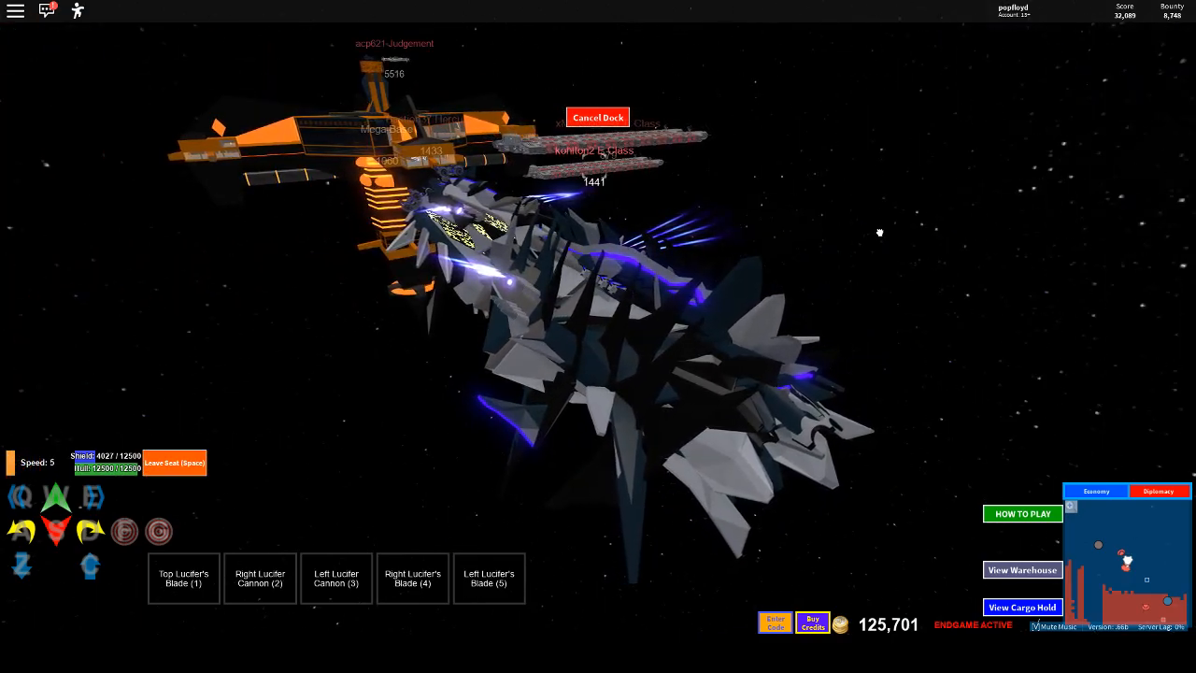
{"action": "left_click", "coordinate": [175, 464]}
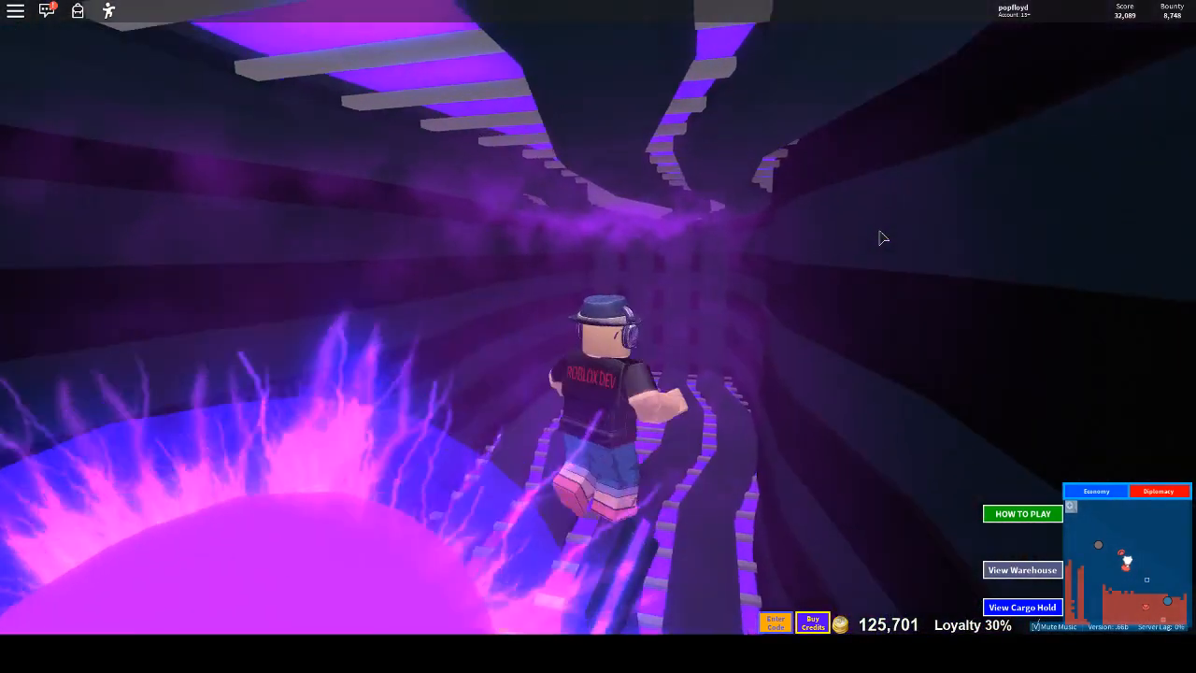